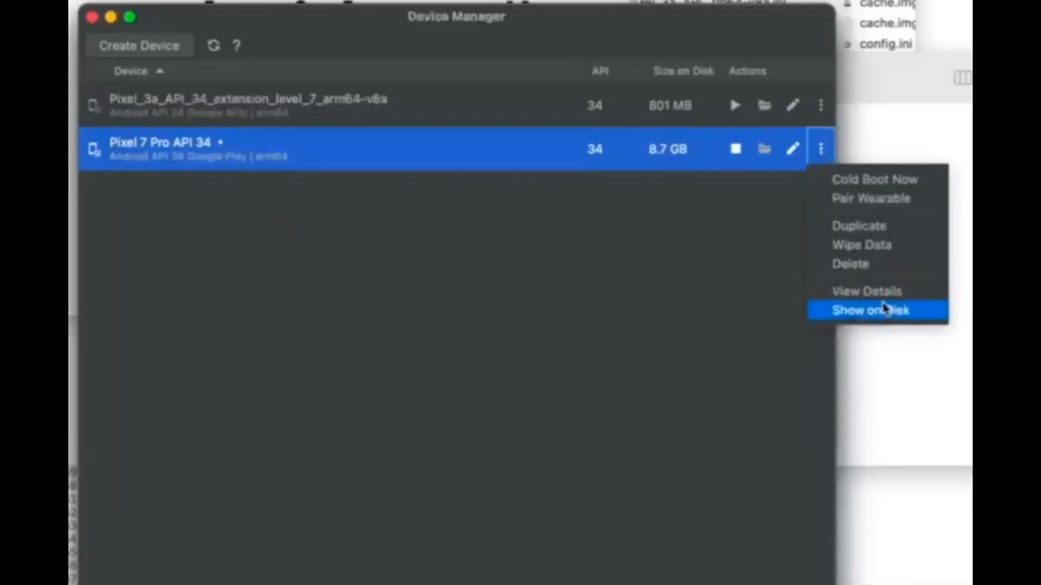
# - Show the Pixel 7 Pro API 34 device folder on disk from Device Manager's overflow menu
pyautogui.click(873, 310)
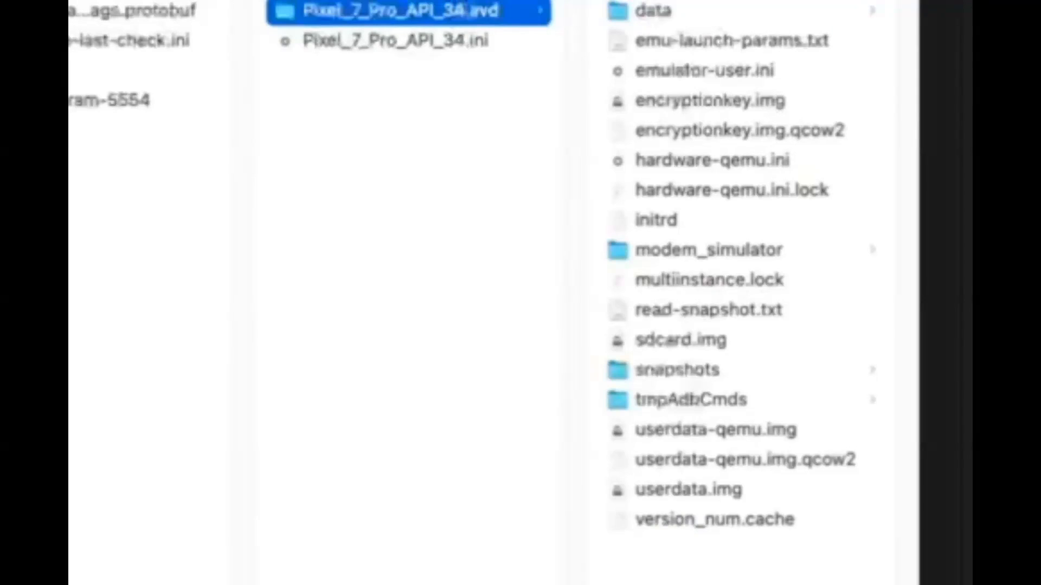
# - Select multiinstance.lock inside the Pixel_7_Pro_API_34.avd folder to preview it
pyautogui.click(706, 280)
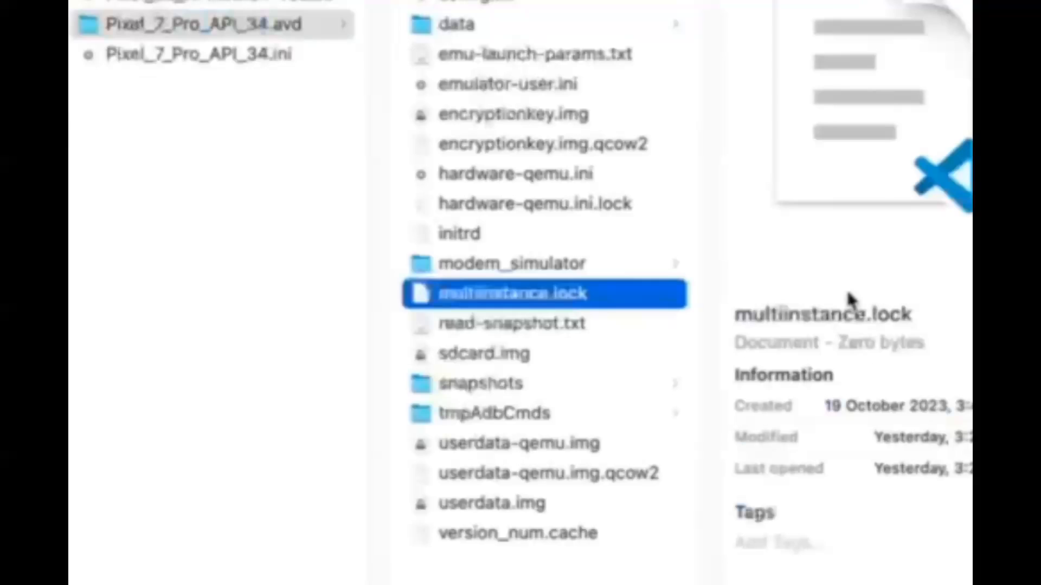
# - Move multiinstance.lock to the Bin, then bring up file actions for the next lock file
pyautogui.rightClick(514, 293)
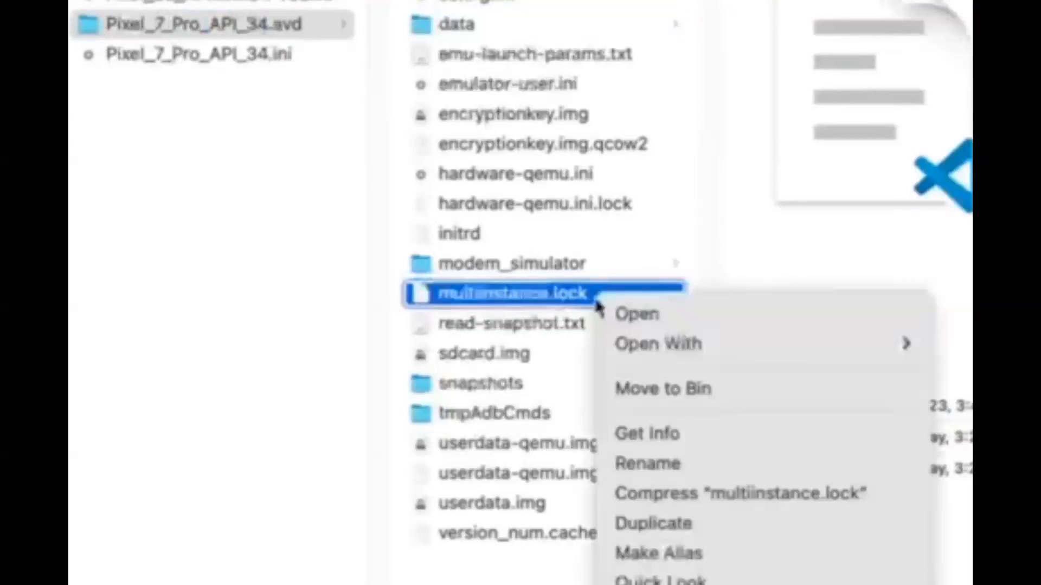
pyautogui.click(648, 434)
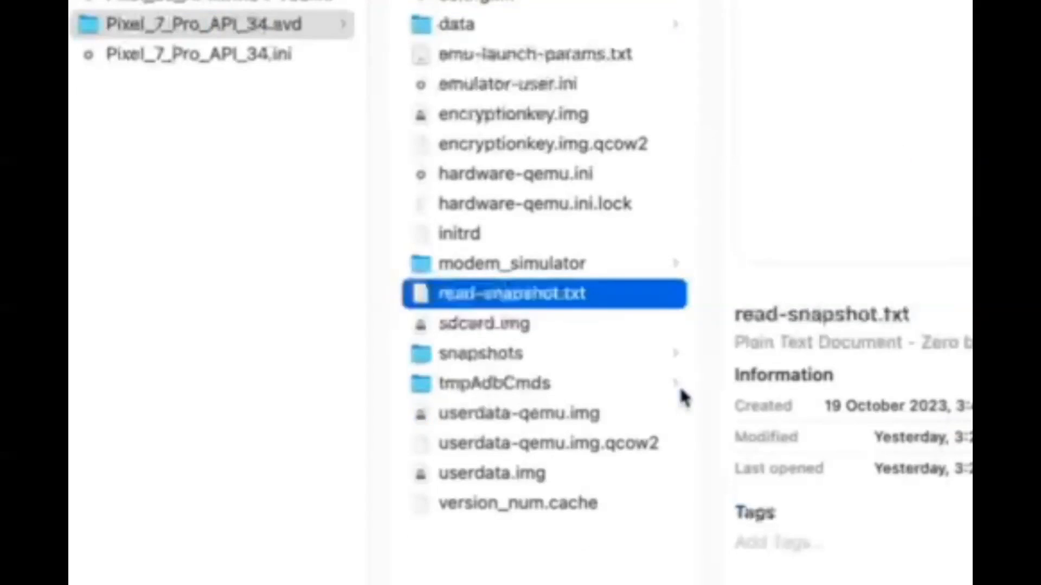
pyautogui.moveTo(880, 362)
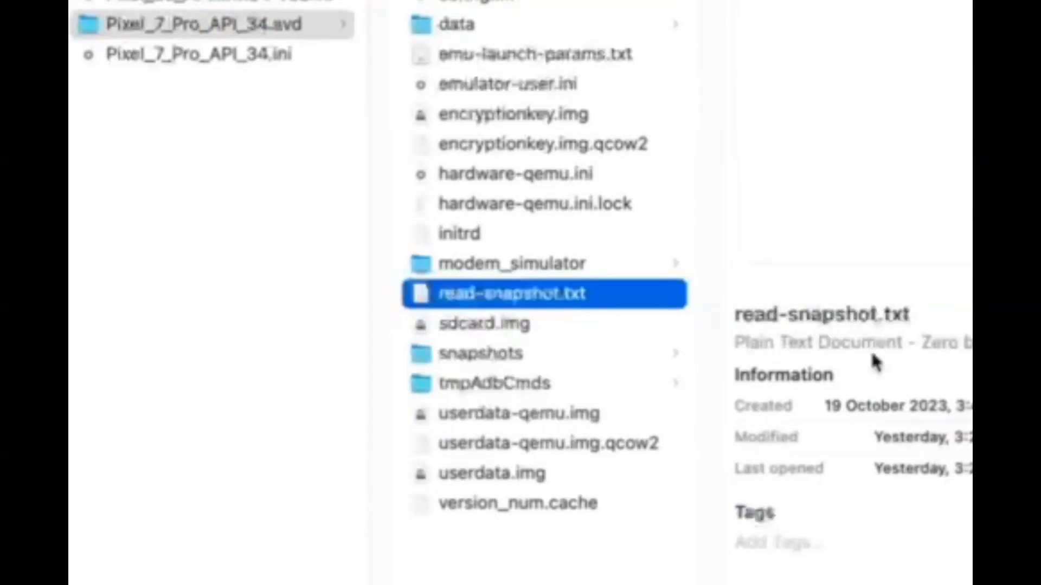
pyautogui.rightClick(492, 203)
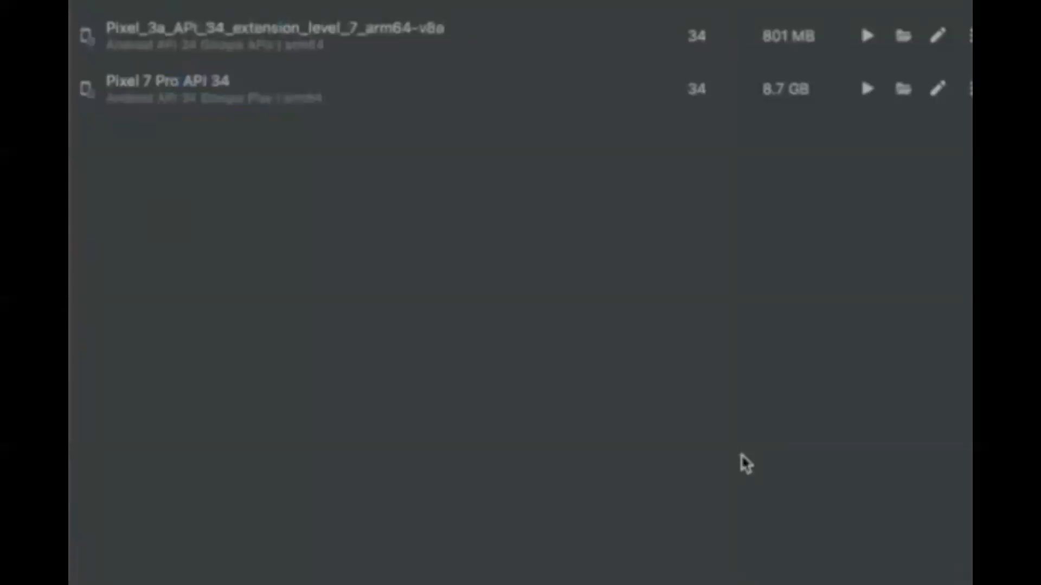
# - Launch the Pixel 7 Pro API 34 emulator from Device Manager
pyautogui.click(866, 89)
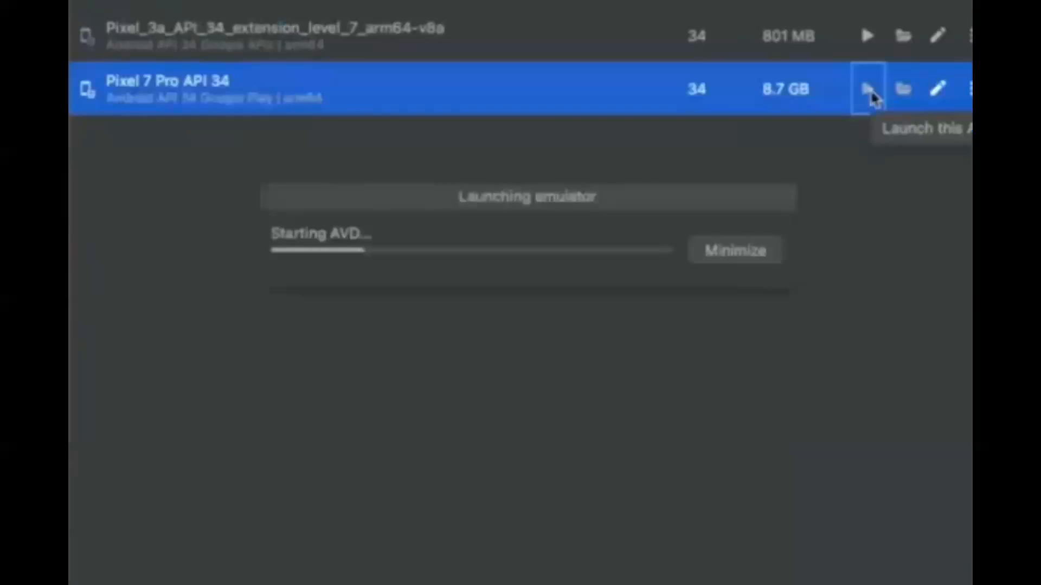